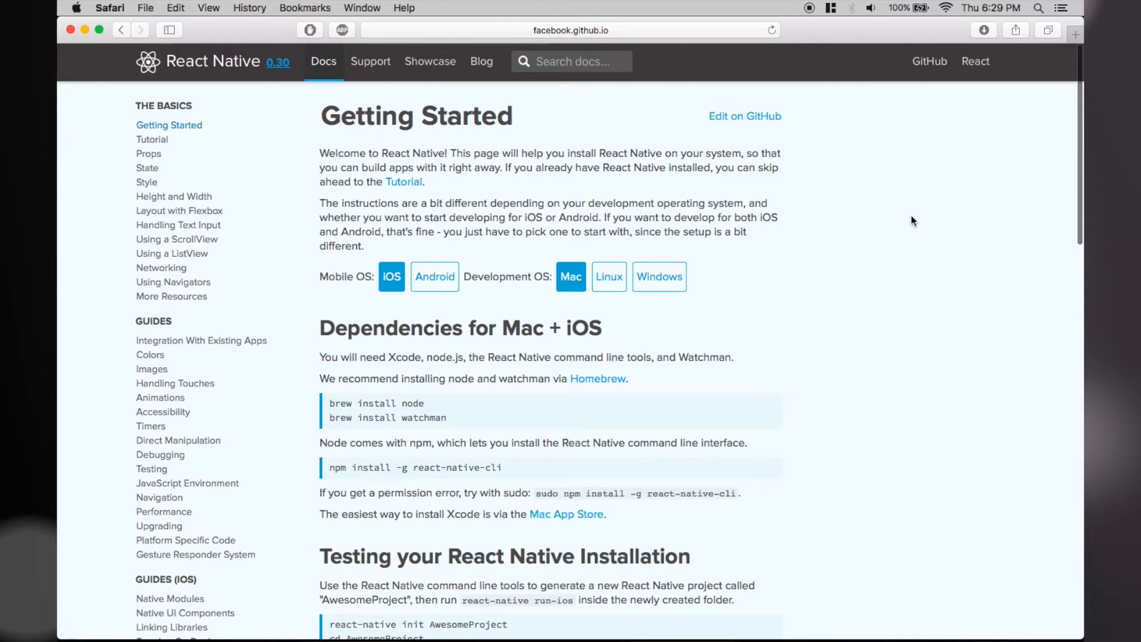
mouse_move(572, 248)
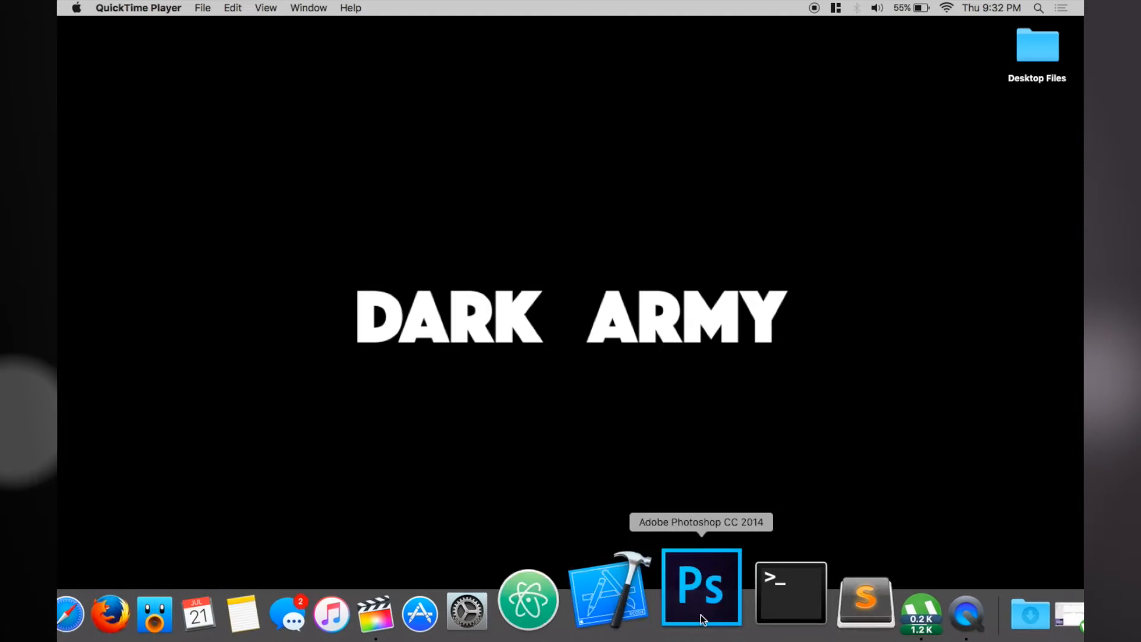
Run react-native init AwesomeProject from the Desktop folder in a new Terminal window.
left_click(790, 591)
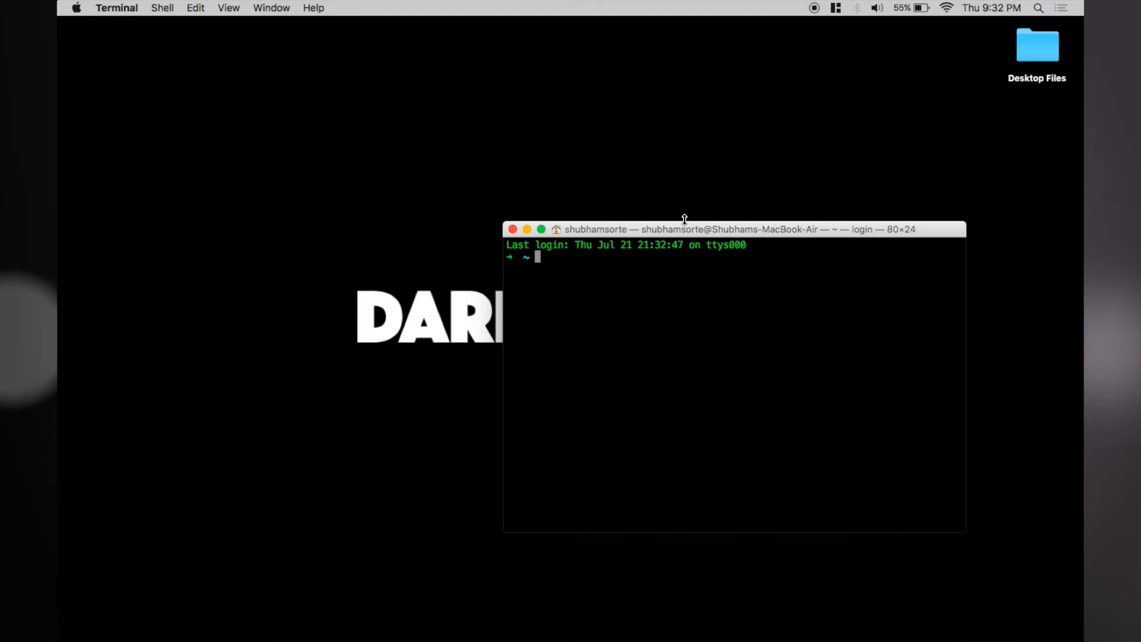
type("Desktop/")
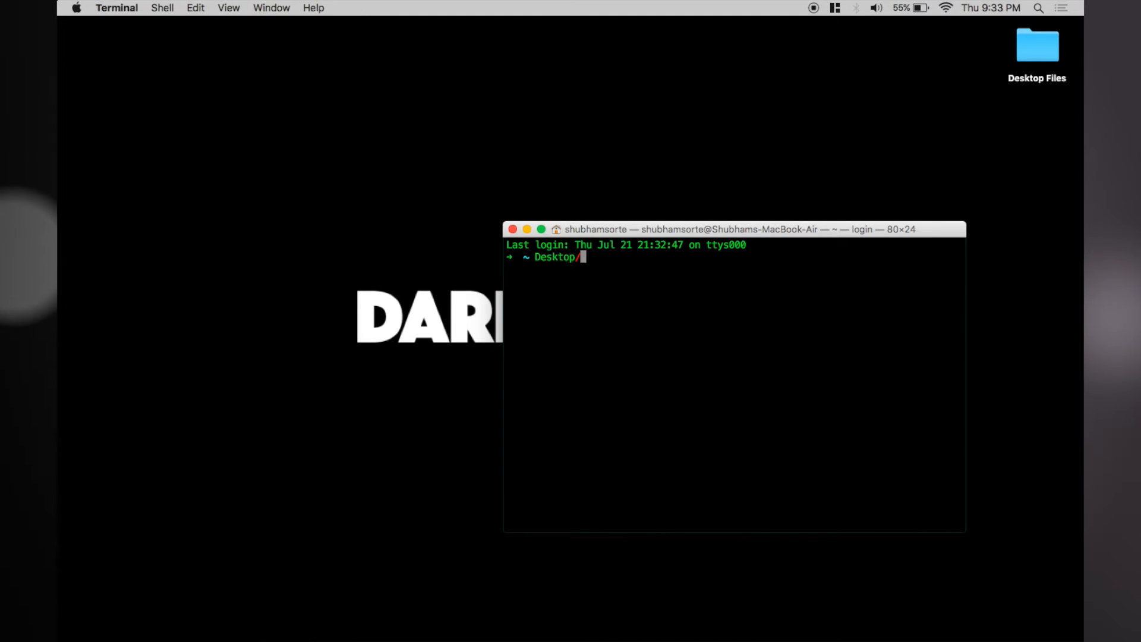
type("react-native")
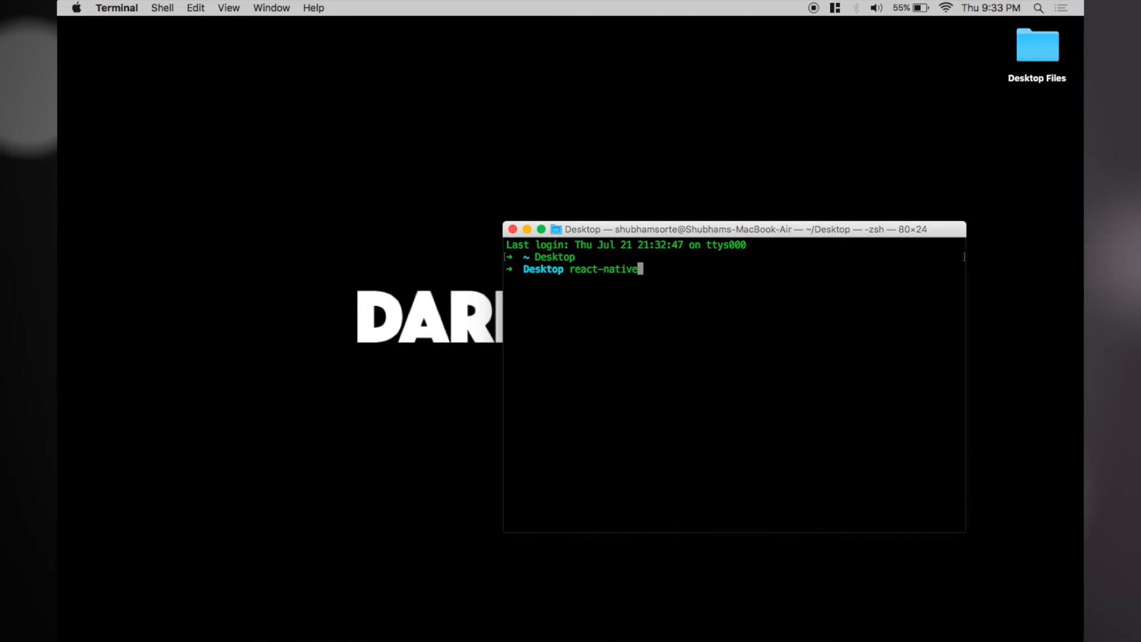
type("init")
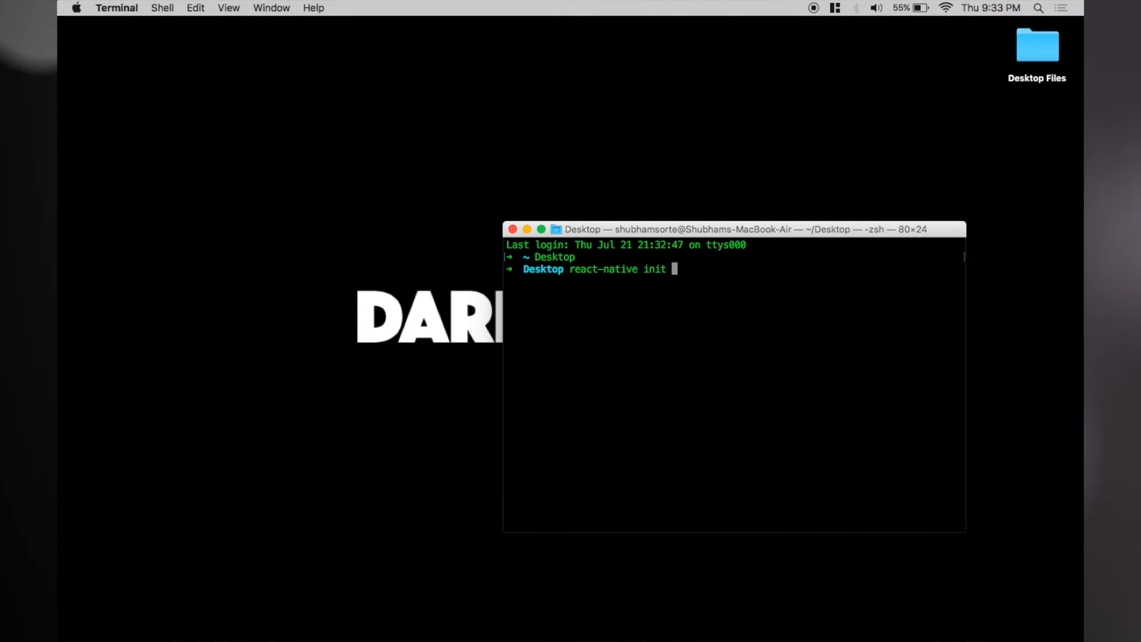
type("Awesome")
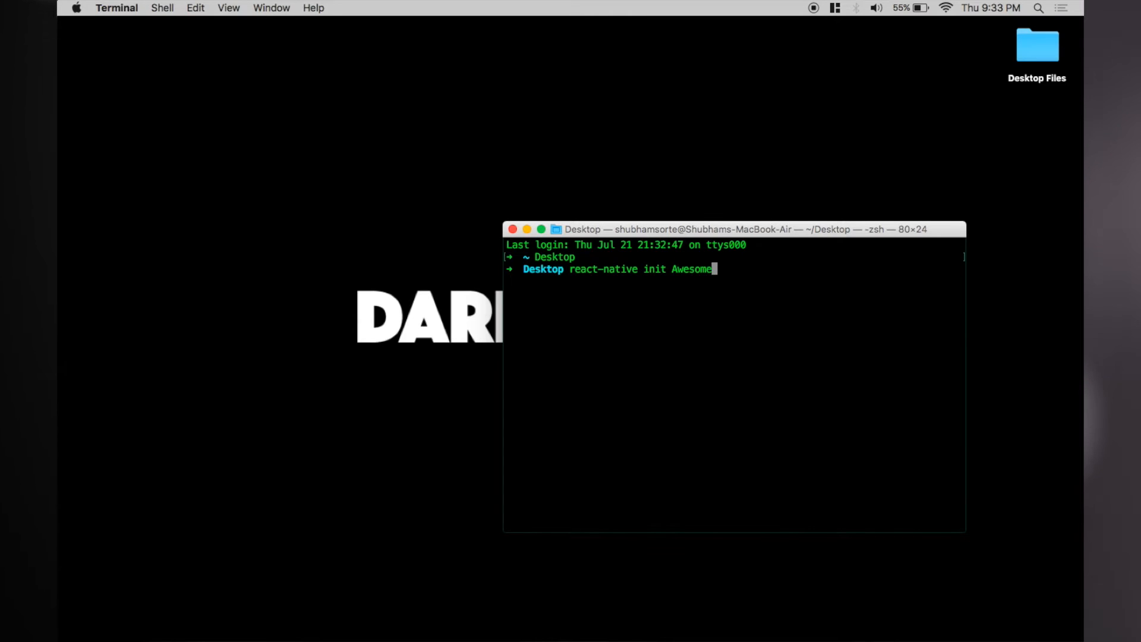
type("Project")
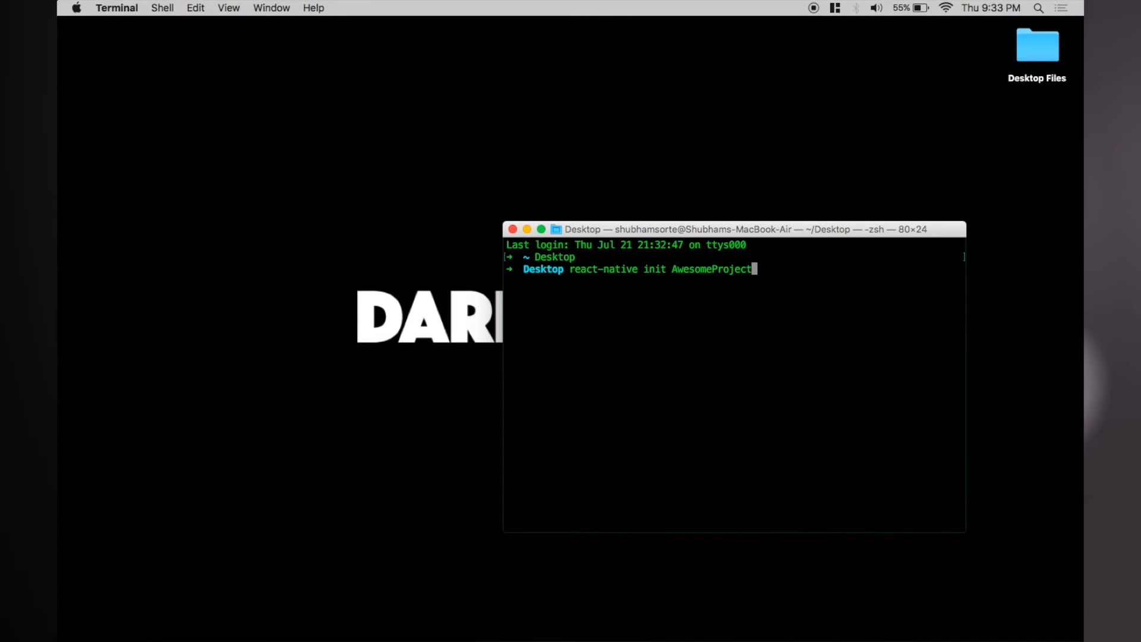
key("Return")
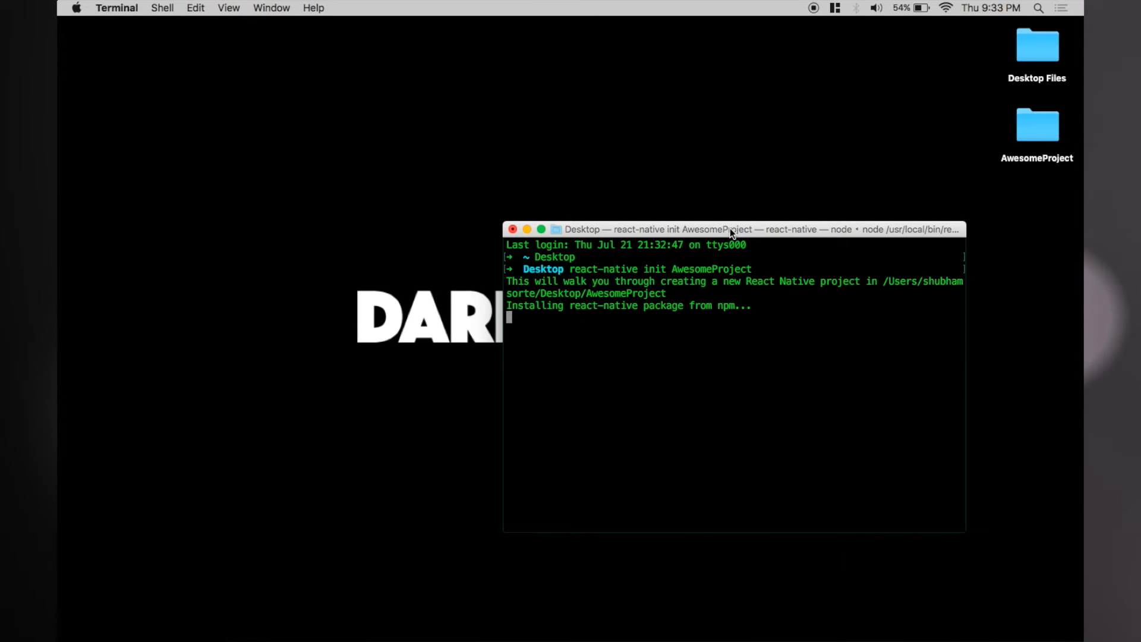
mouse_move(713, 200)
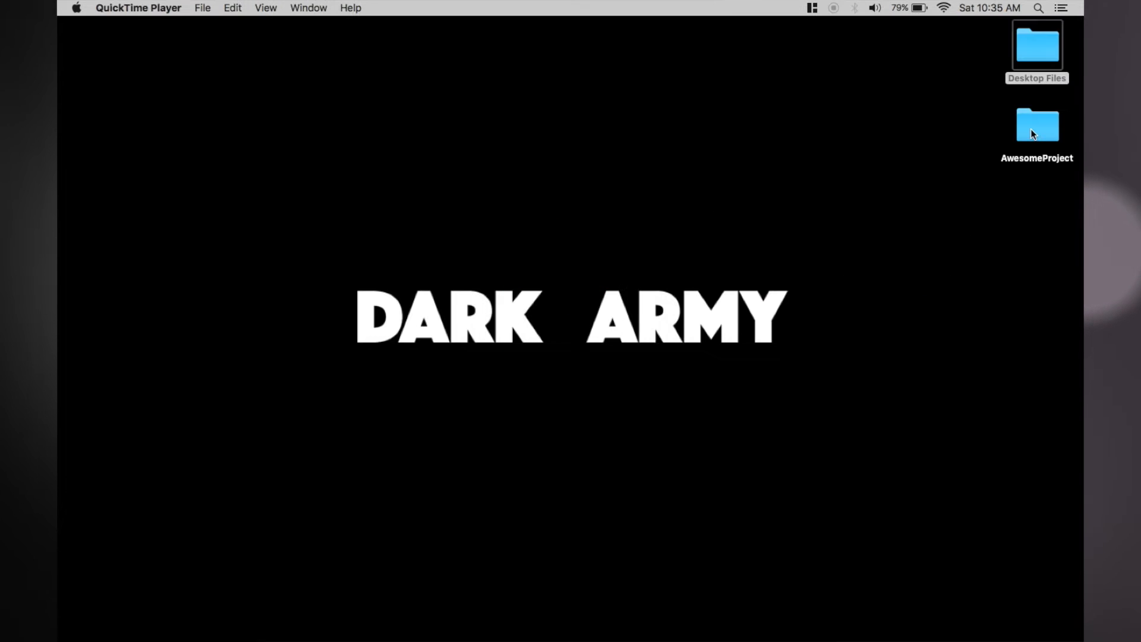
Browse into AwesomeProject's ios folder on the Desktop and launch AwesomeProject.xcodeproj.
double_click(1037, 124)
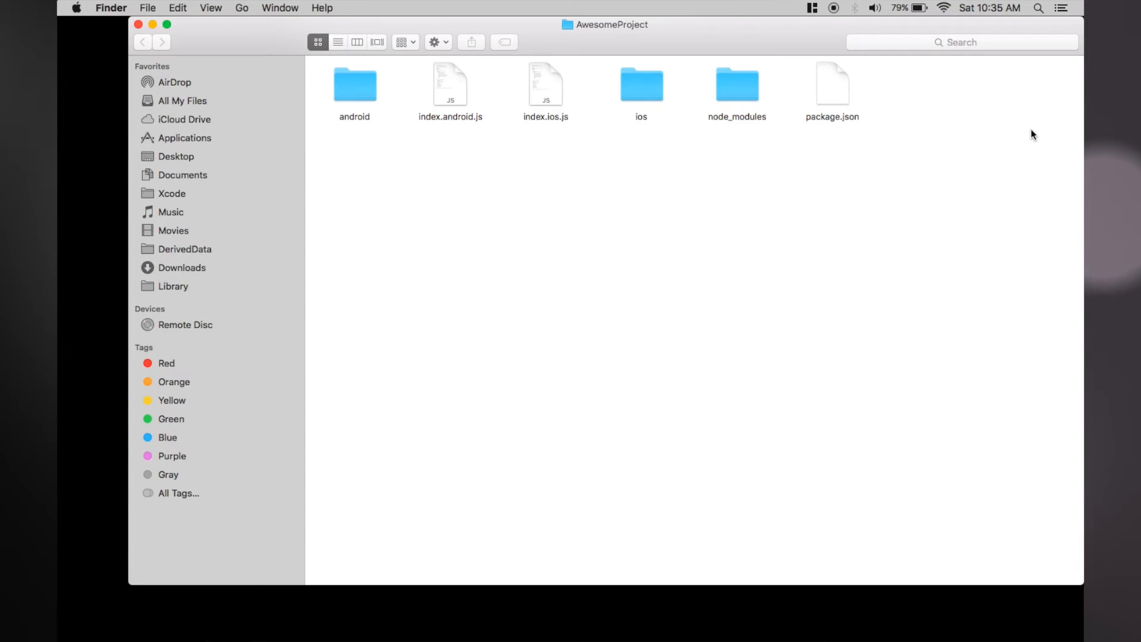
left_click(641, 83)
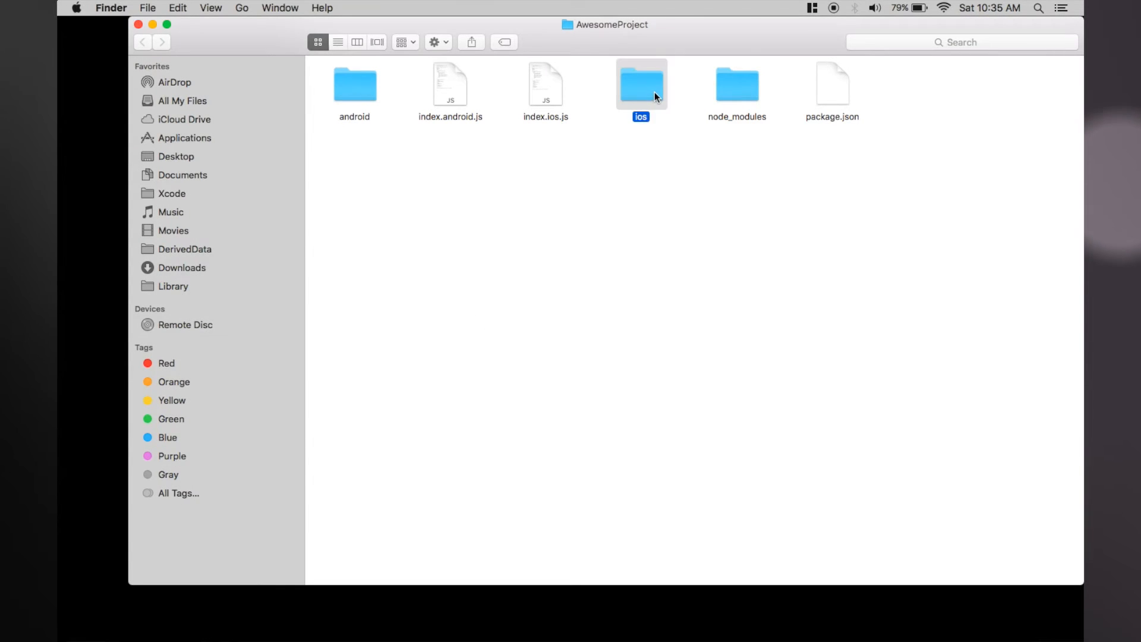
double_click(640, 83)
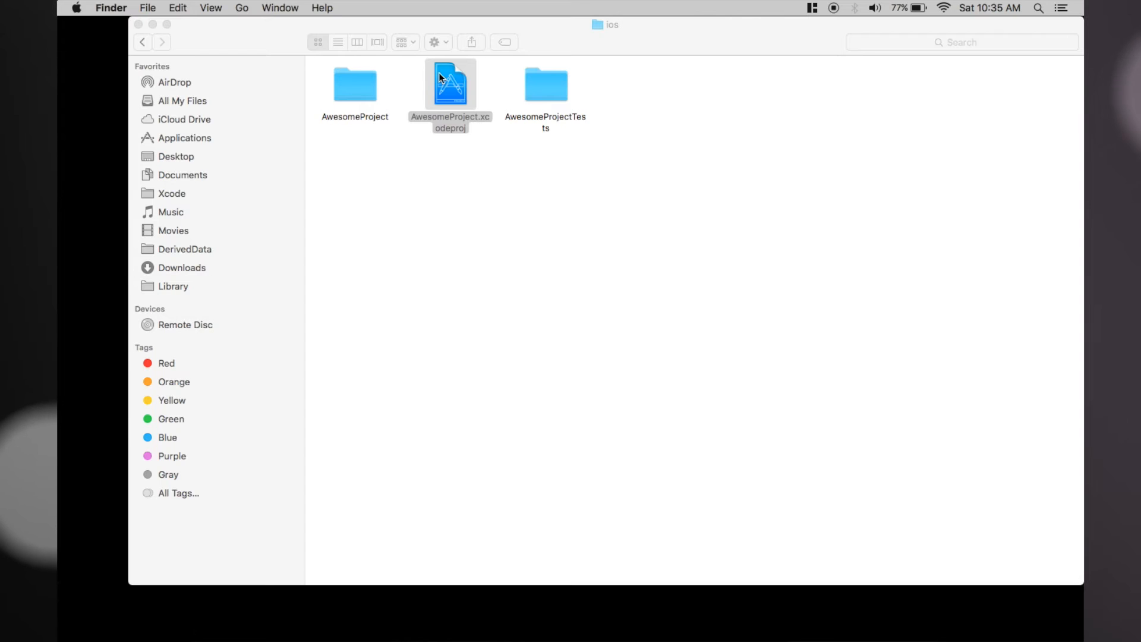
double_click(449, 83)
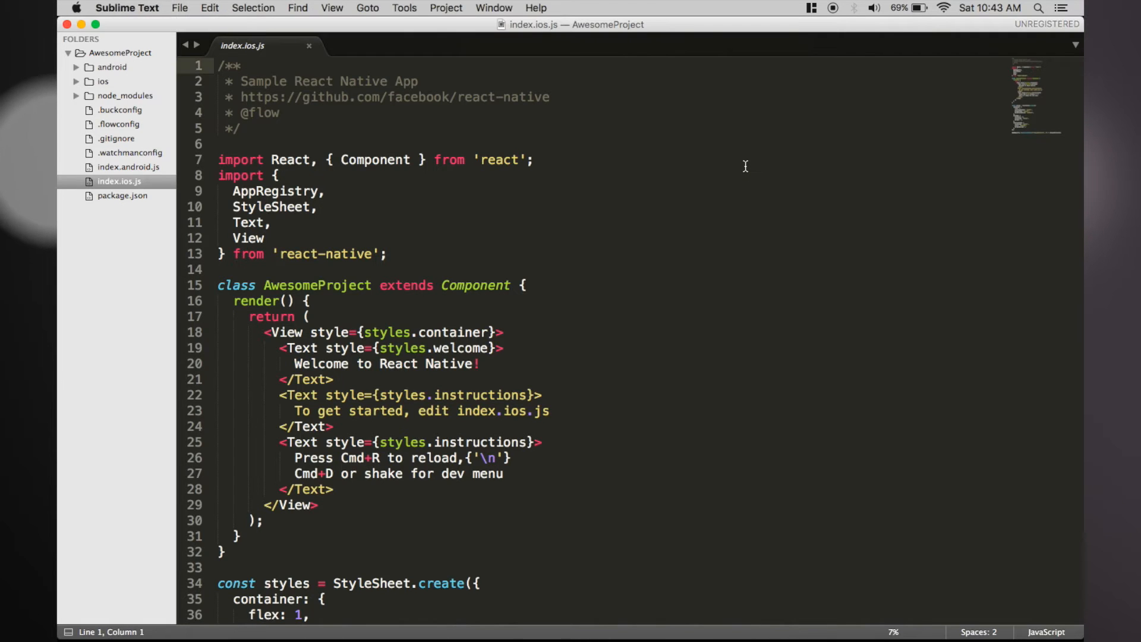
Scroll through the generated index.ios.js starter code to its render markup and end.
scroll("down", 3)
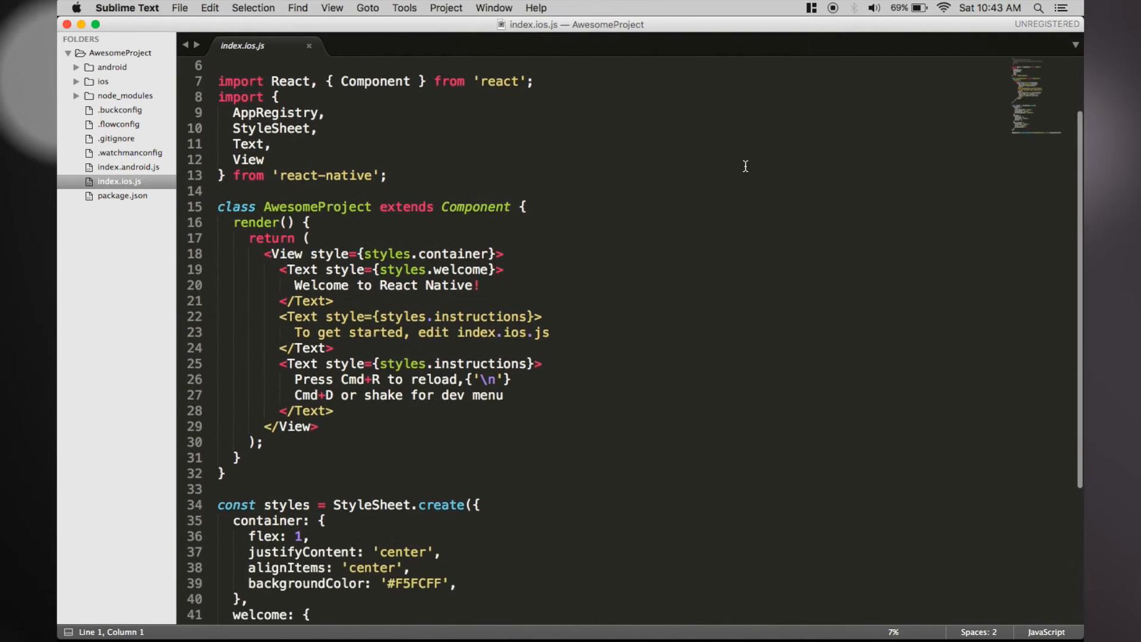
scroll("down", 3)
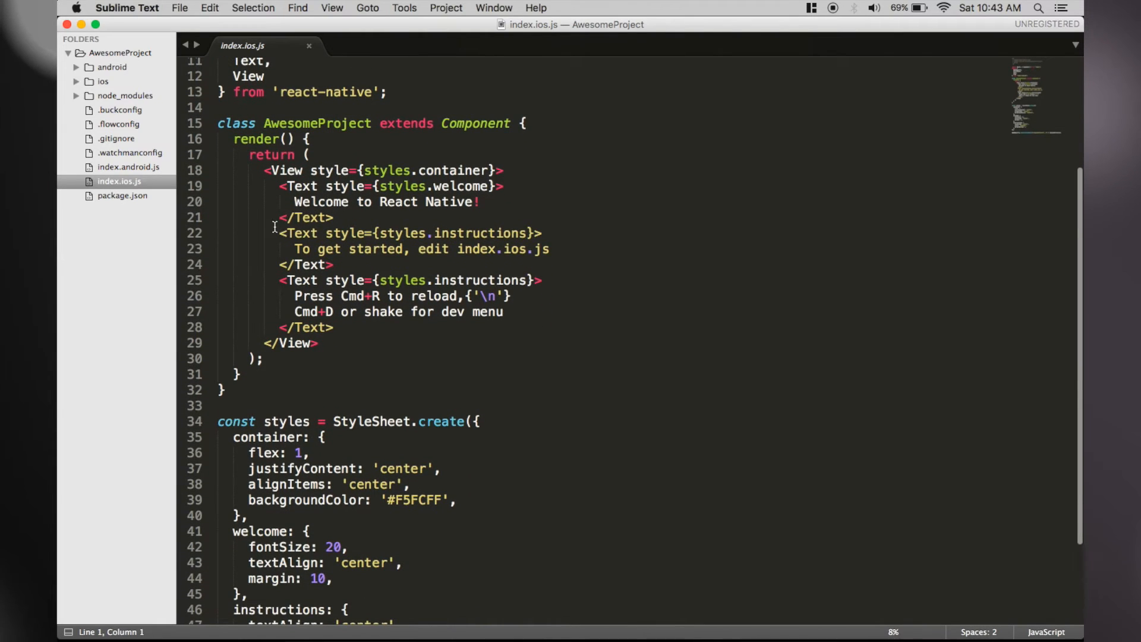
left_click(728, 264)
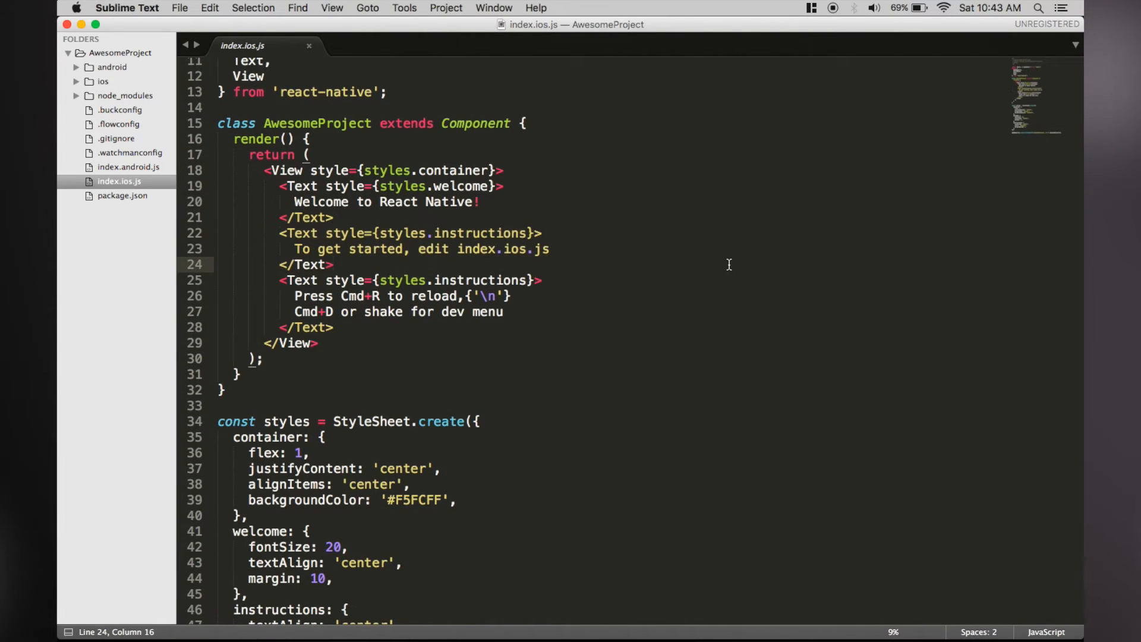
scroll("down", 3)
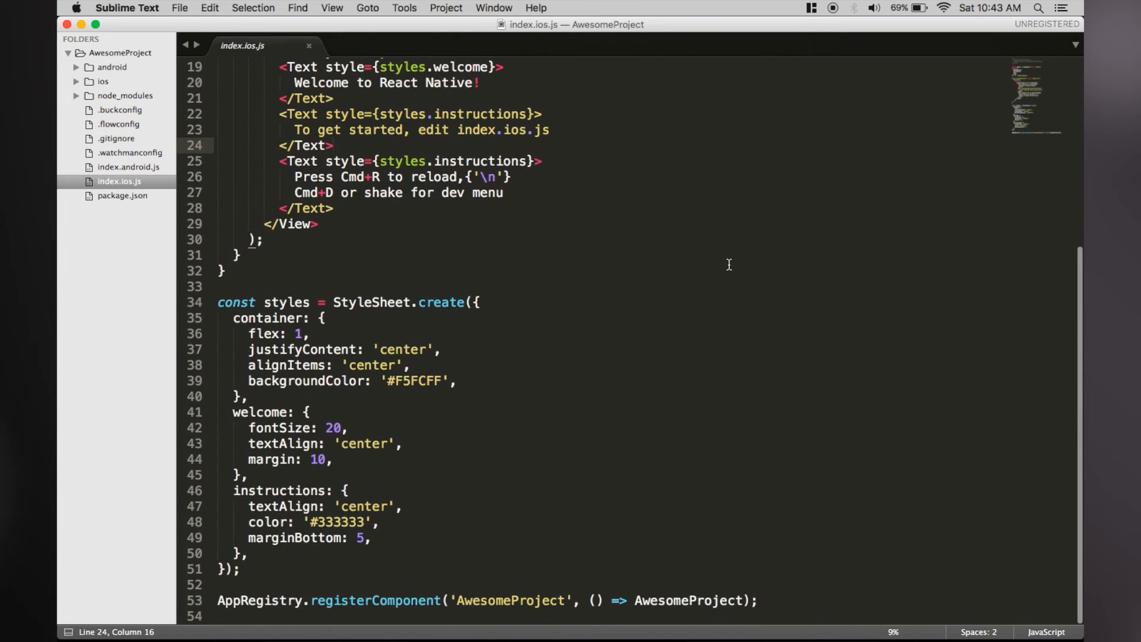
scroll("up", 3)
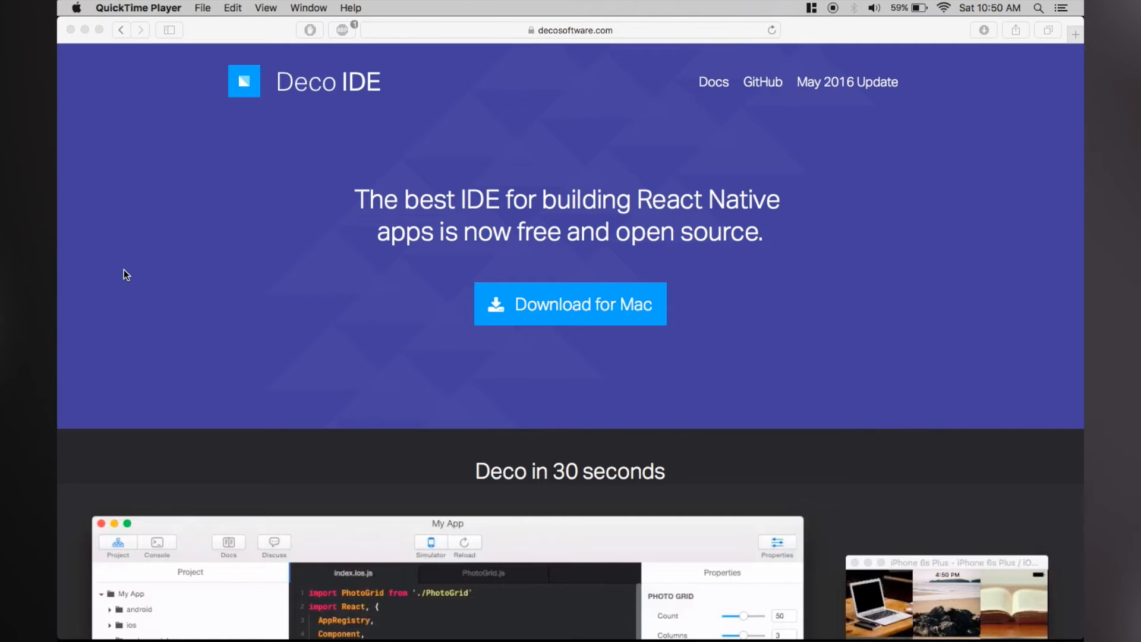
scroll("down", 3)
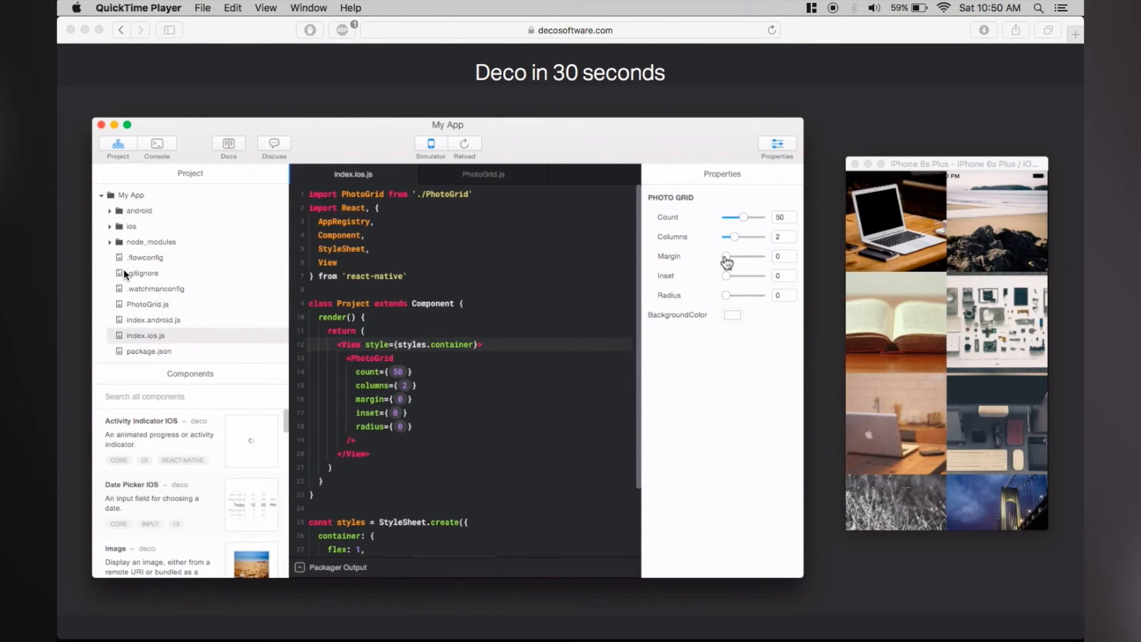
scroll("down", 3)
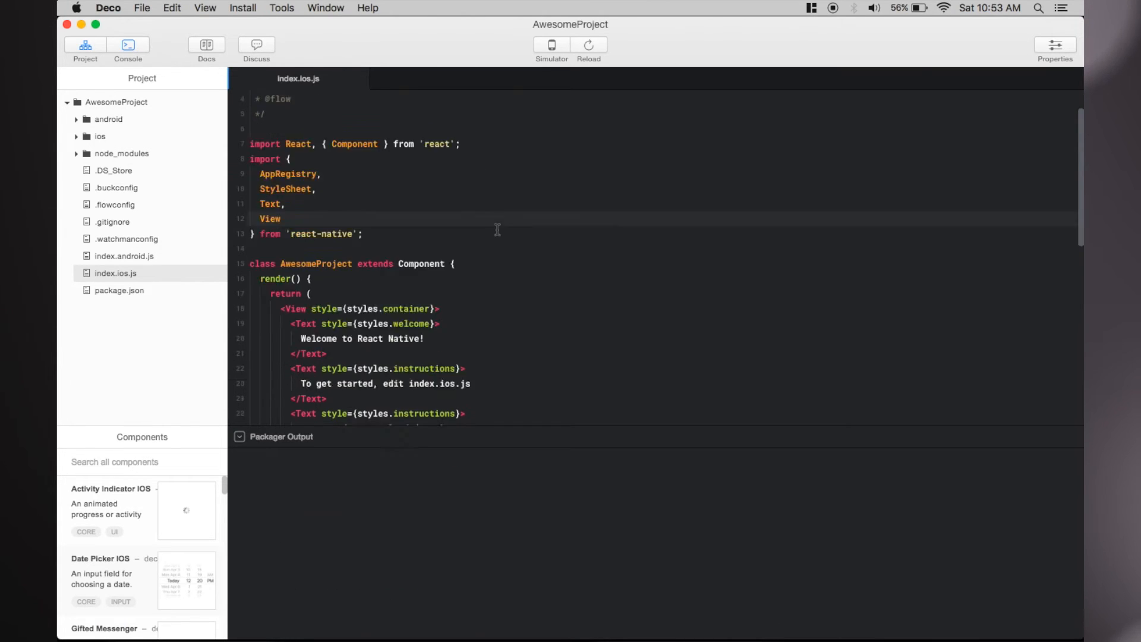
scroll("down", 3)
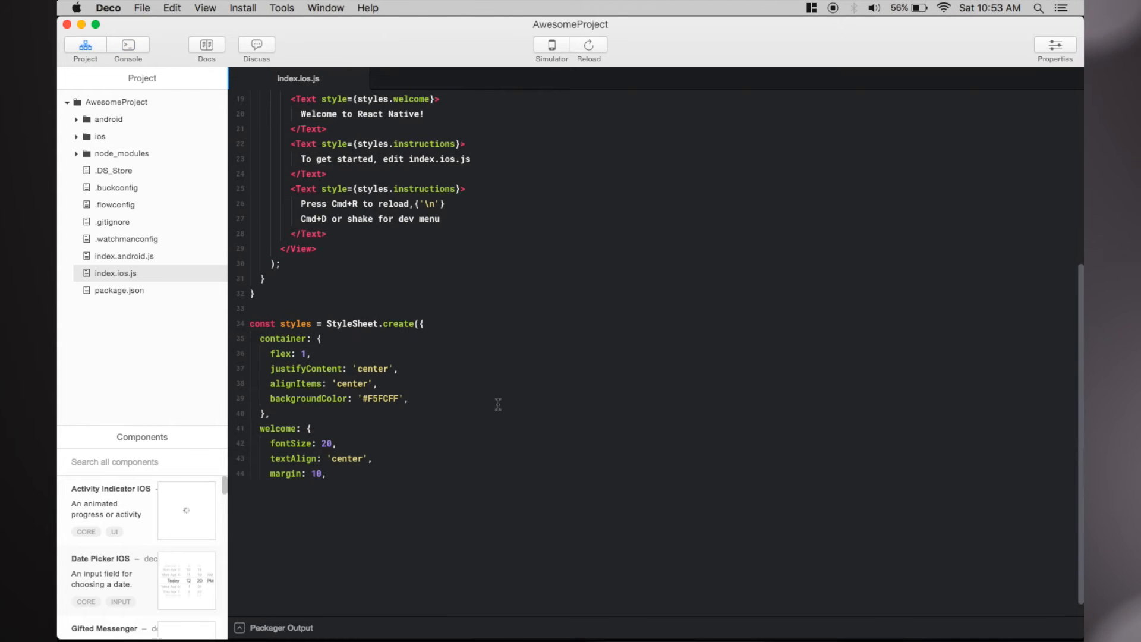
scroll("up", 3)
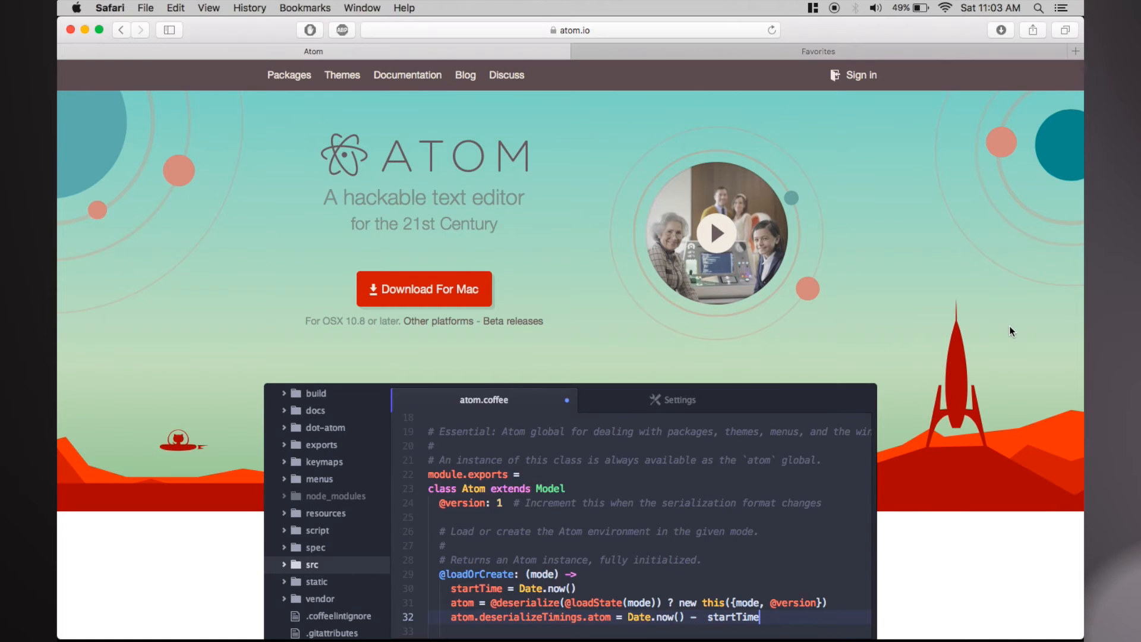
Scroll down through the Nuclide website's development feature sections.
scroll("down", 3)
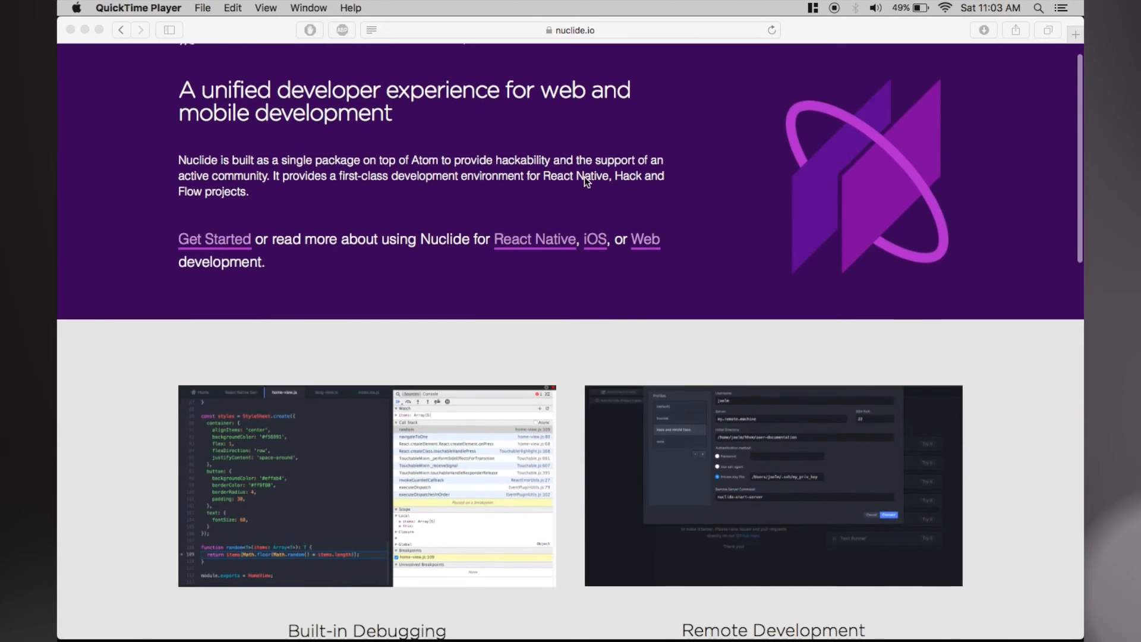
scroll("down", 3)
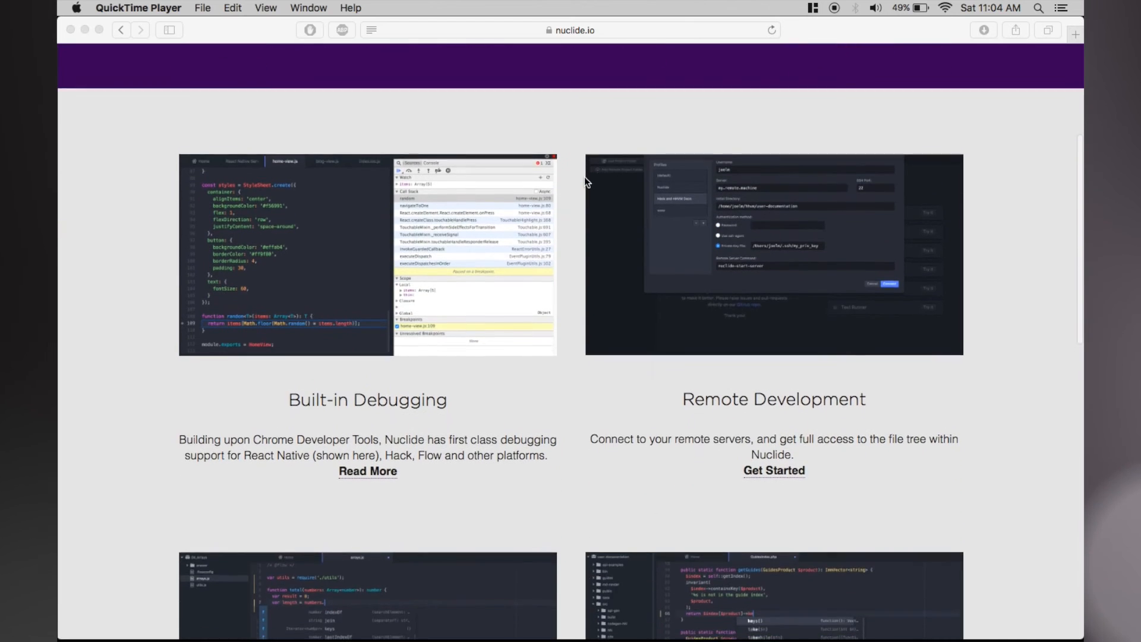
scroll("down", 3)
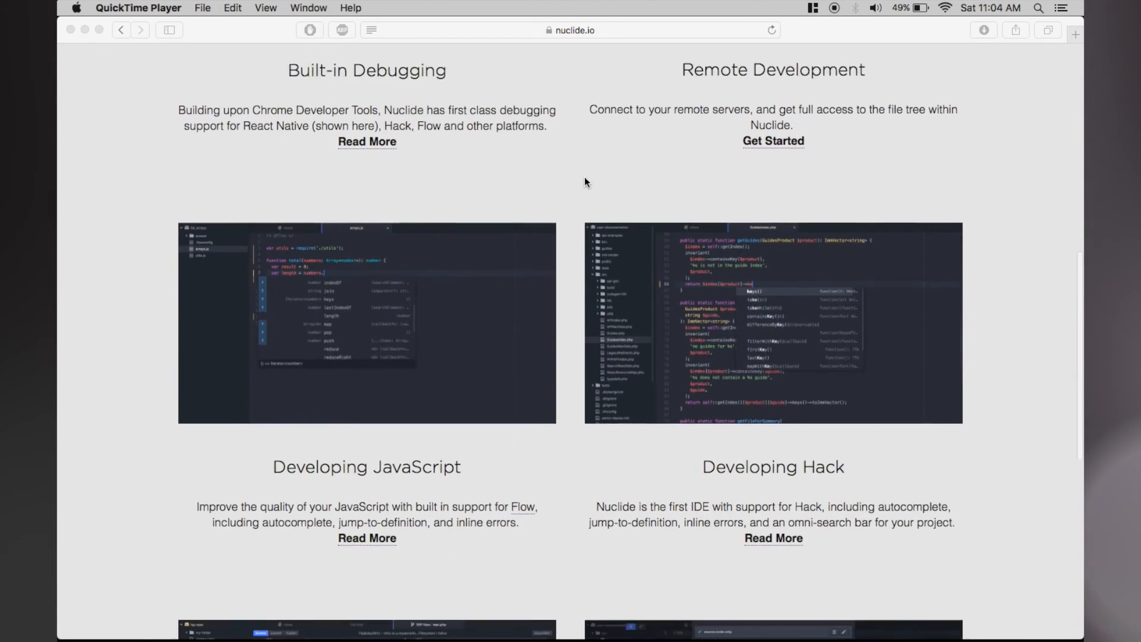
scroll("down", 3)
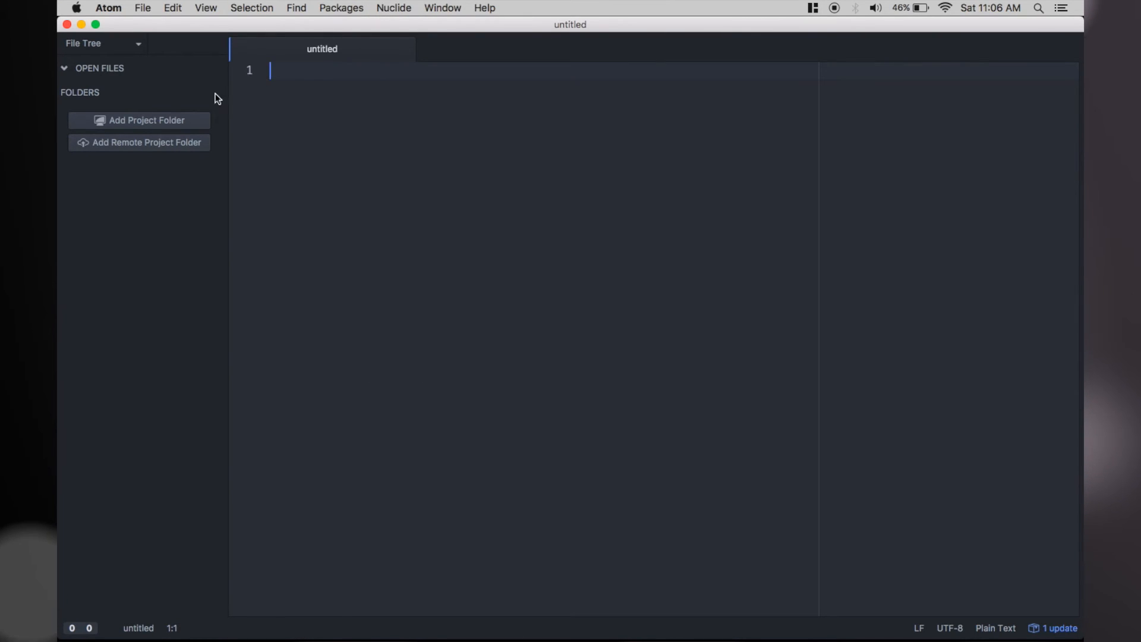
mouse_move(188, 121)
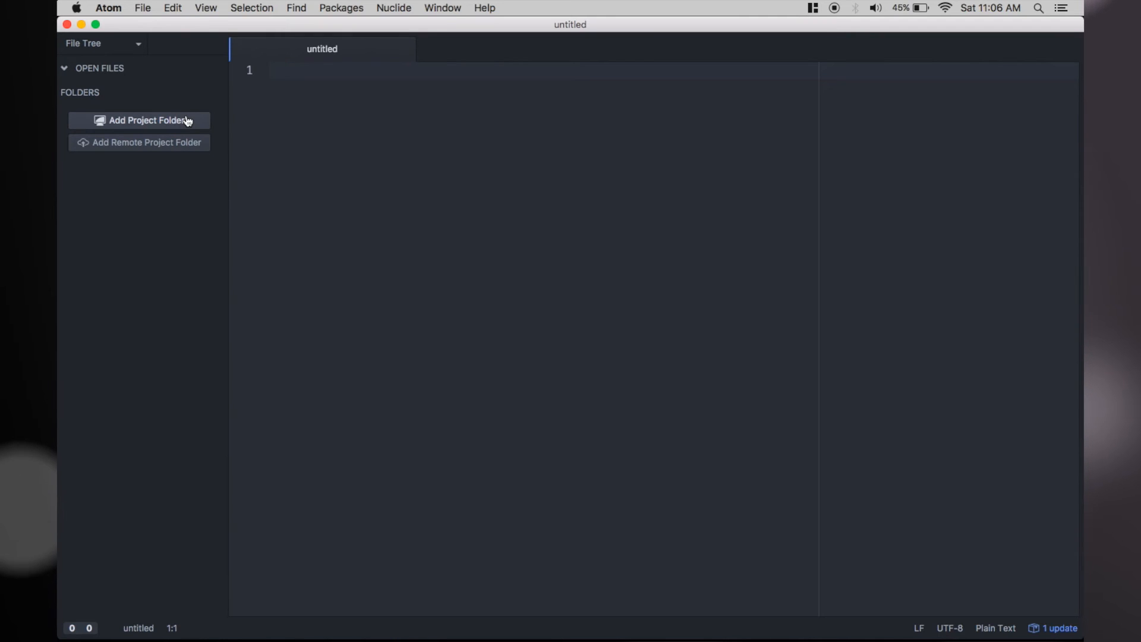
Add the Desktop's AwesomeProject as a project folder and load index.ios.js in the editor.
left_click(138, 120)
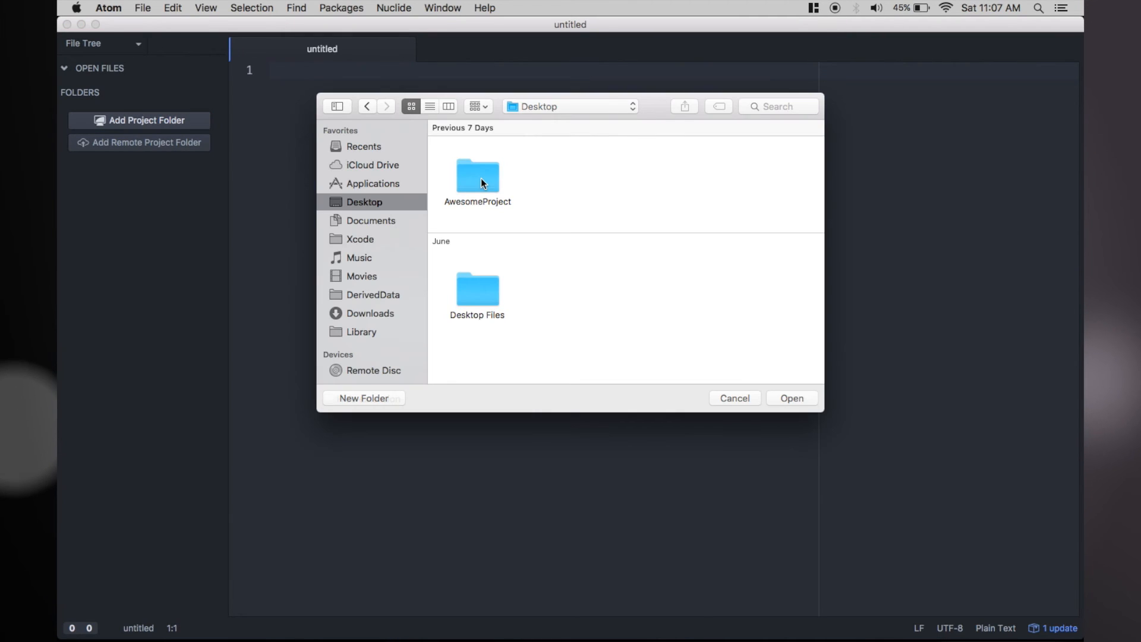
left_click(477, 177)
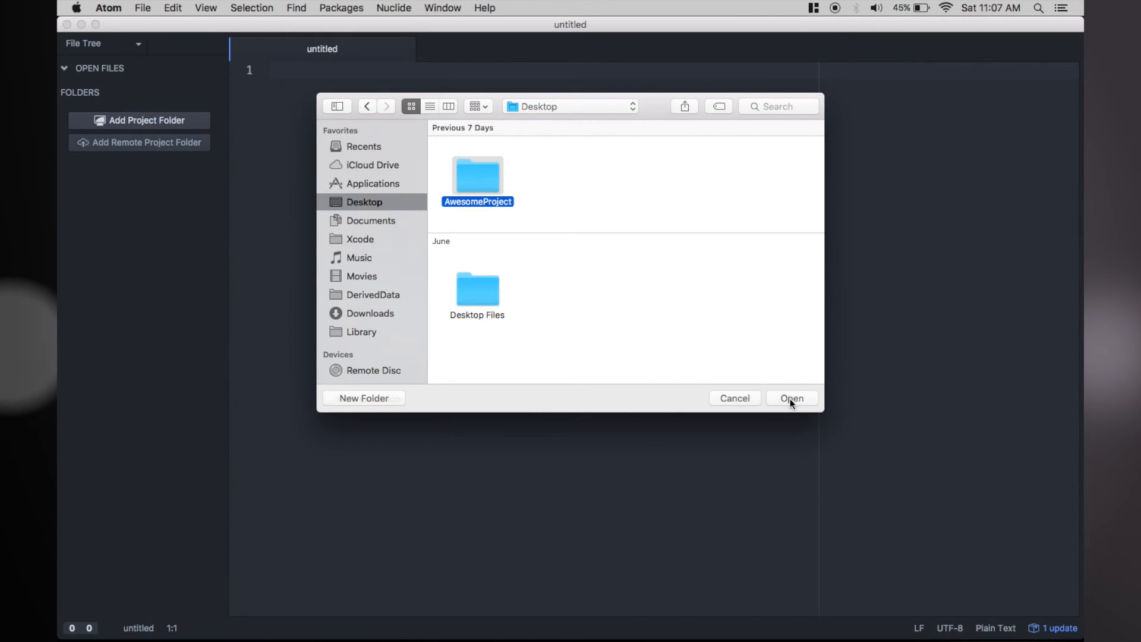
left_click(792, 398)
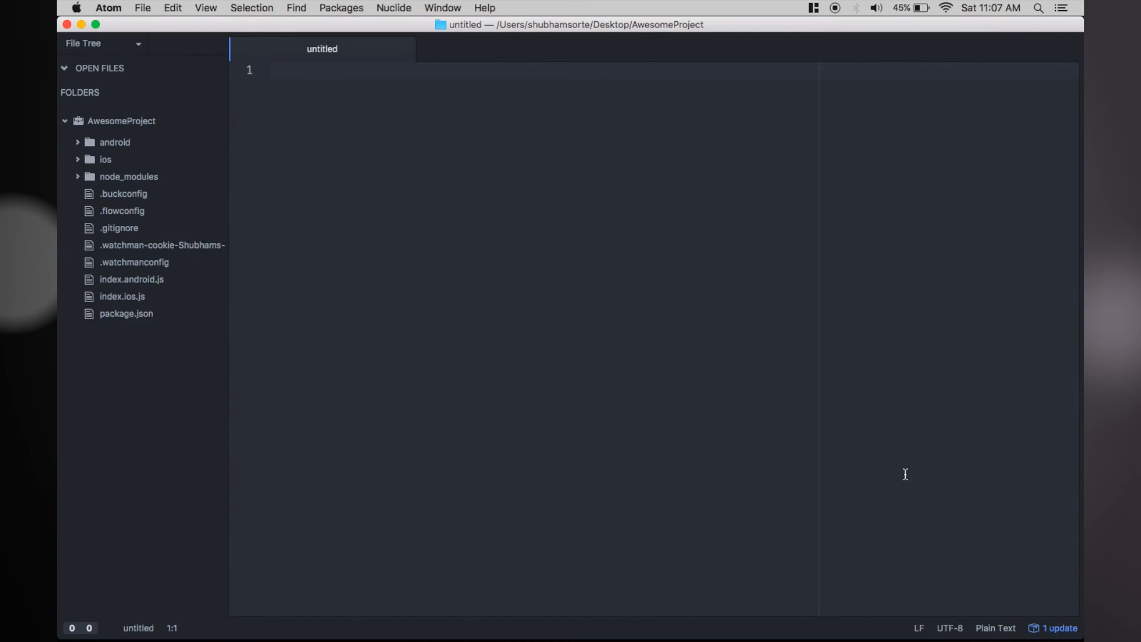
left_click(122, 278)
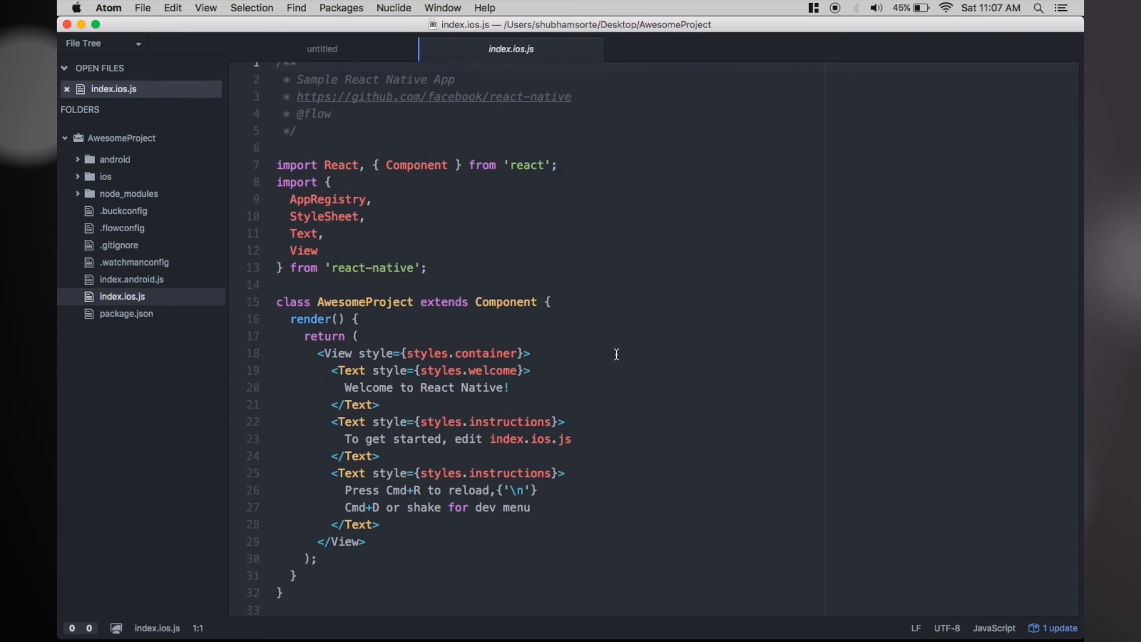
Replace the line-20 welcome text with 'Hello World!!' and move to the instructions Text block.
scroll("down", 3)
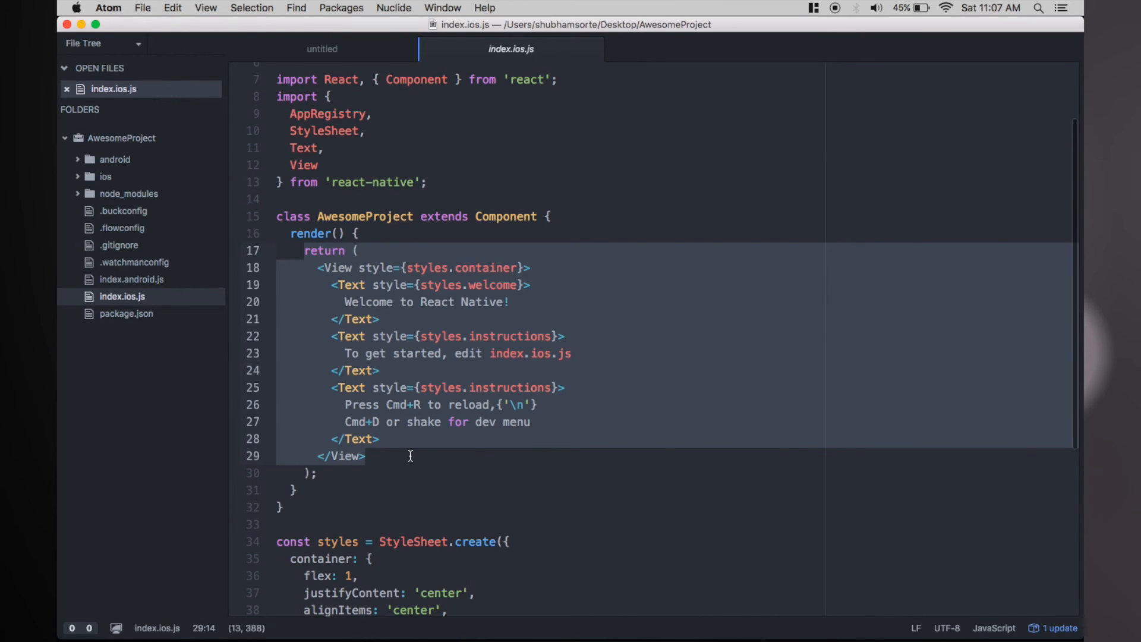
left_click(530, 301)
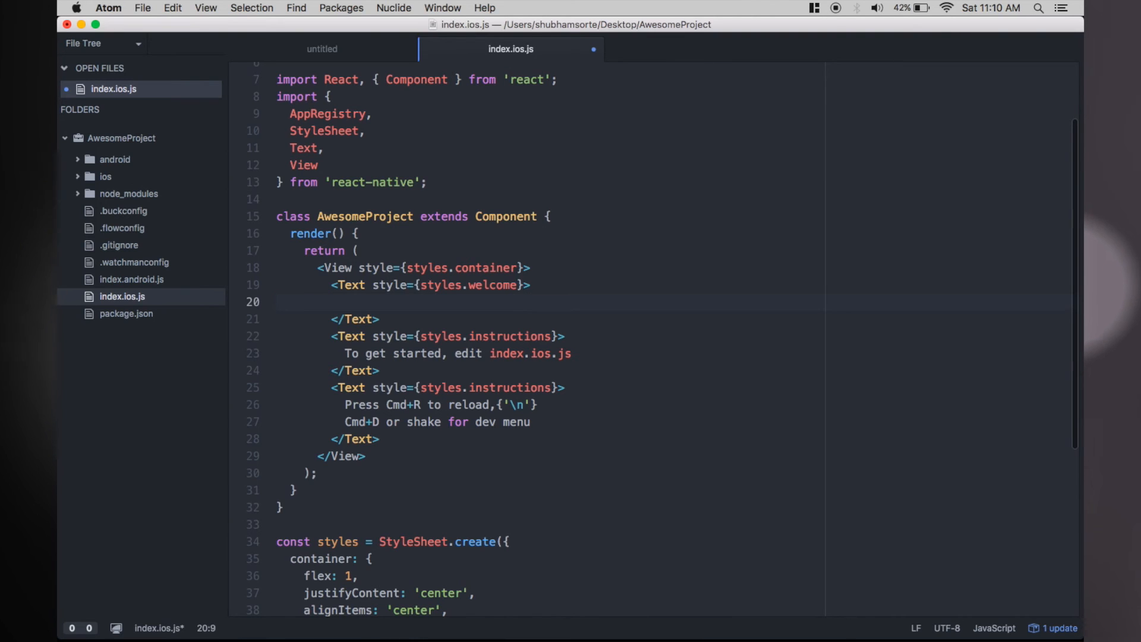
type("Hello Wo")
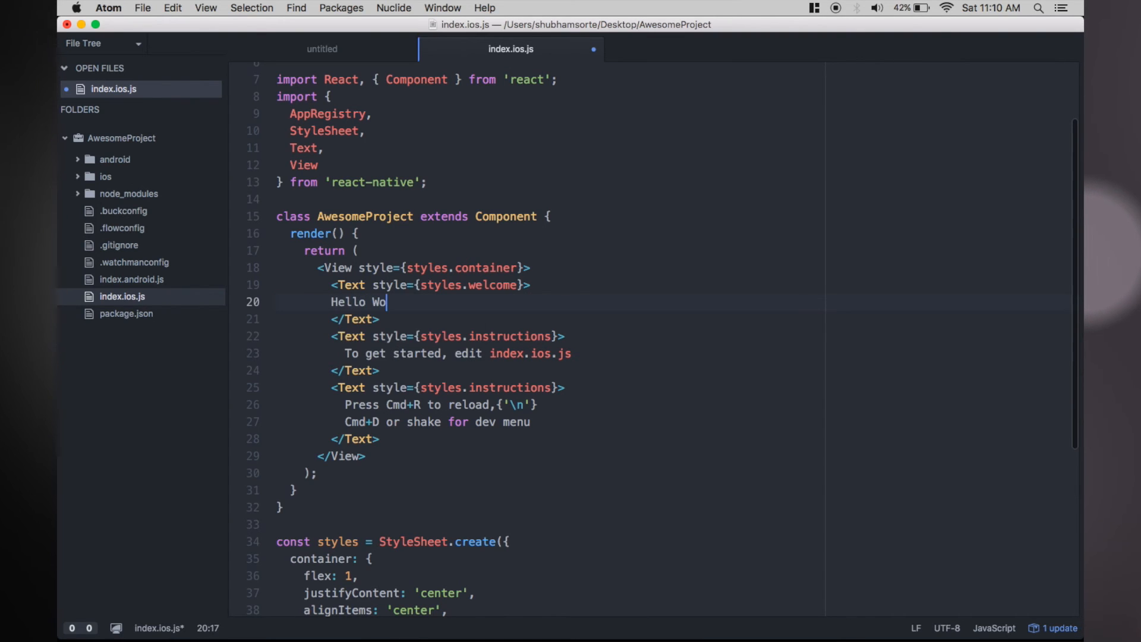
type("rld!!")
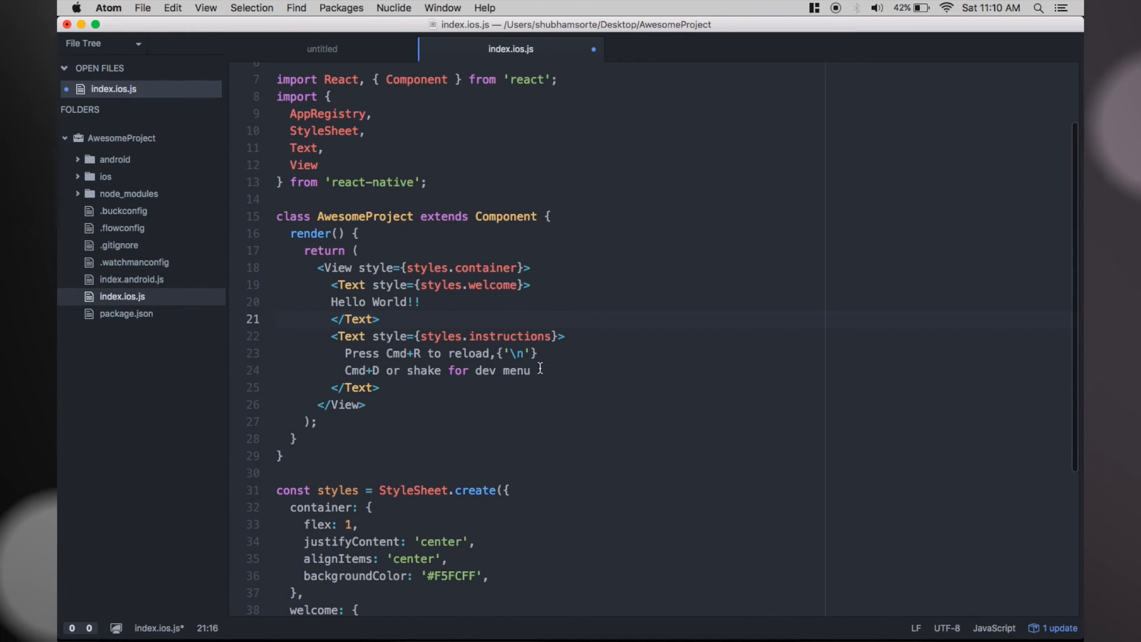
left_click(378, 388)
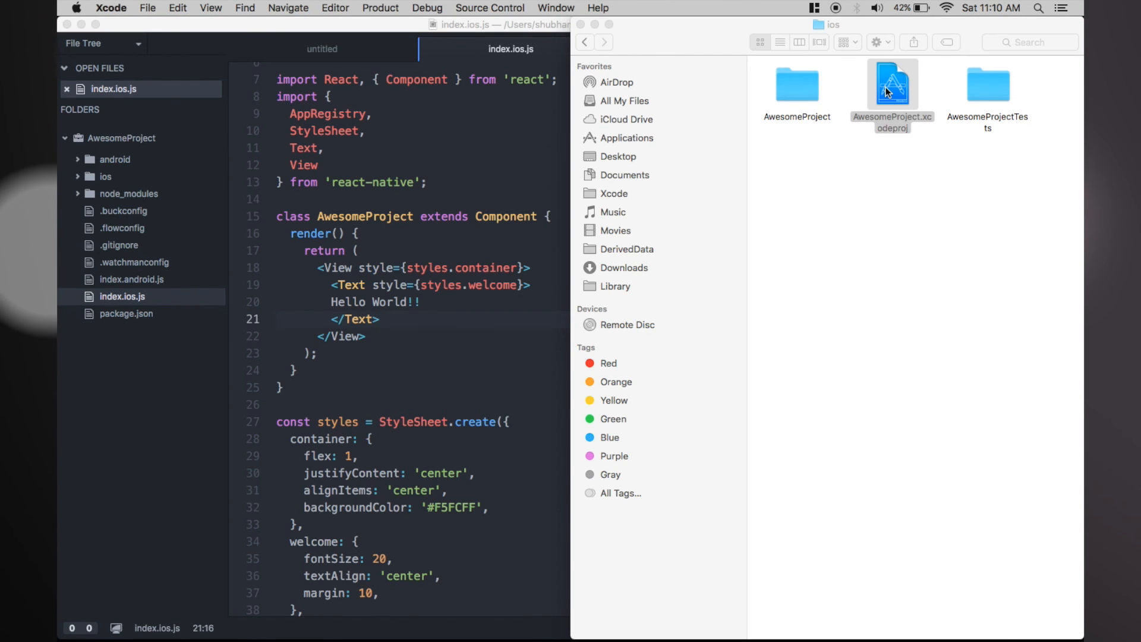
mouse_move(907, 151)
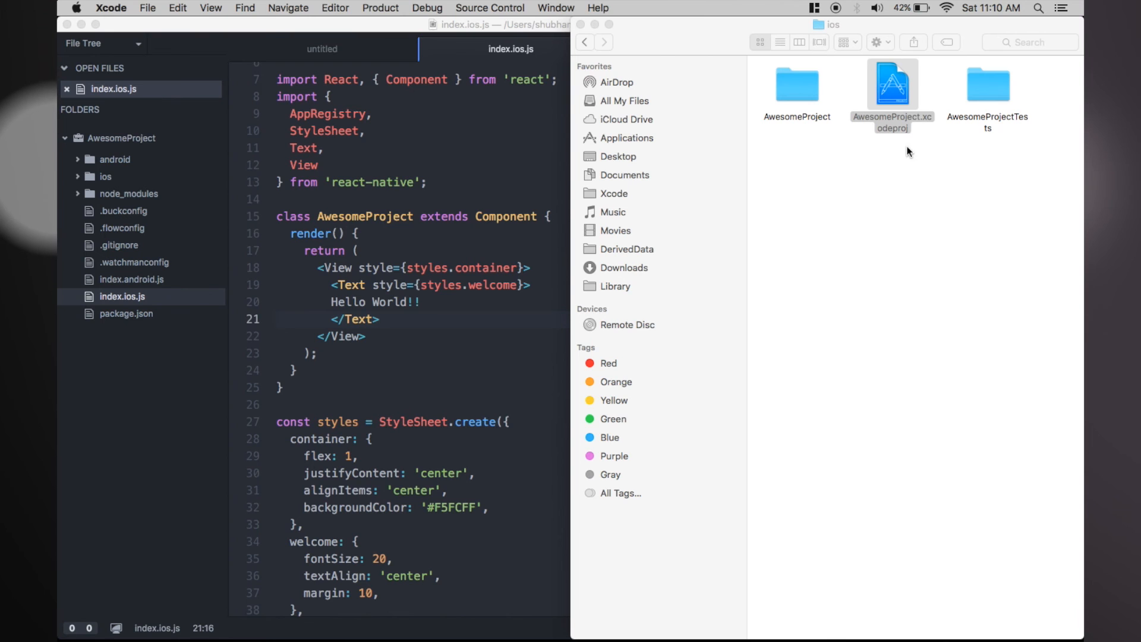
Launch AwesomeProject.xcodeproj from the ios folder into Xcode.
double_click(890, 84)
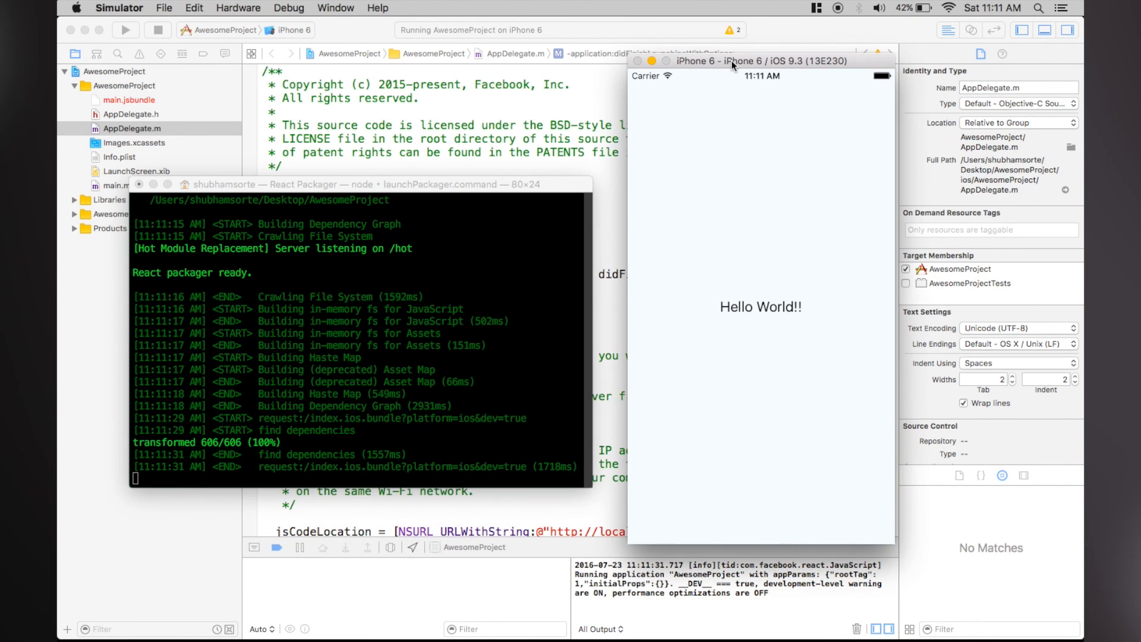
mouse_move(844, 9)
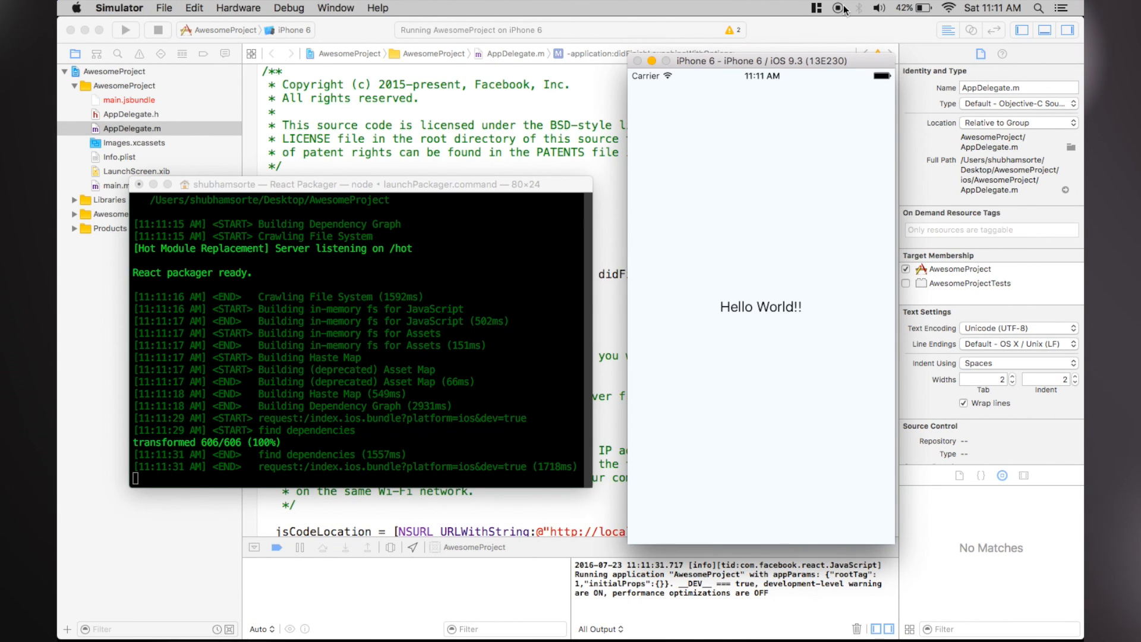